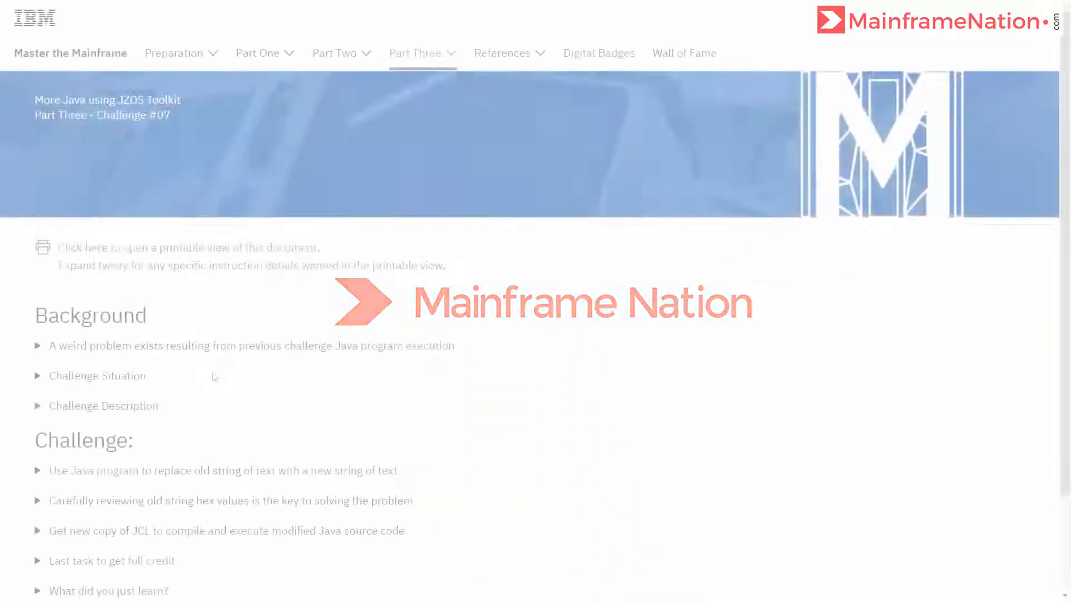
# Expand Challenge #07's Situation and highlight its explanation of the failed replace
pyautogui.click(38, 345)
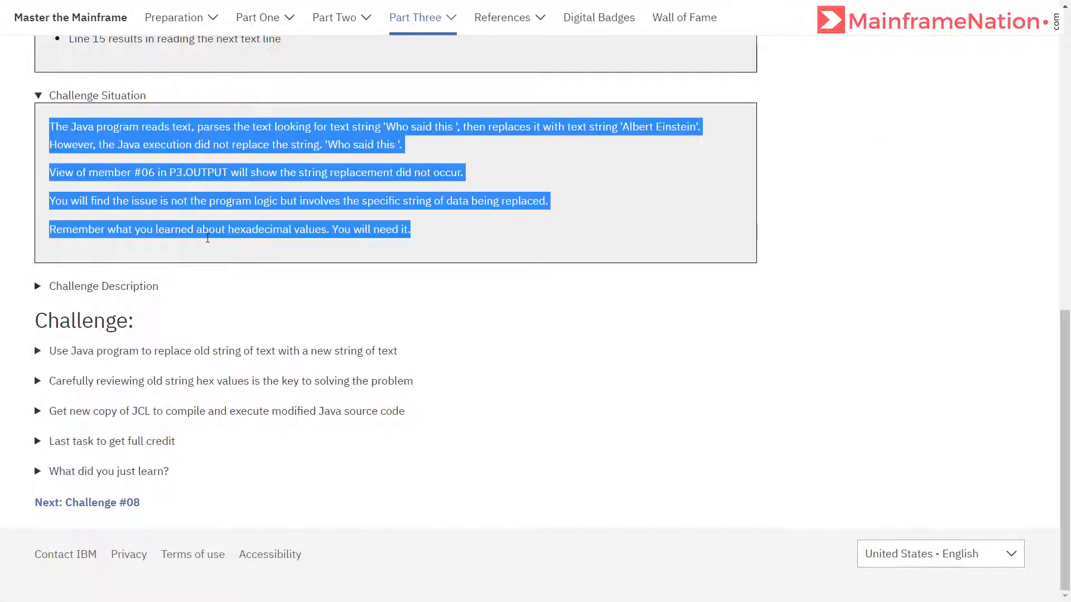
pyautogui.click(91, 144)
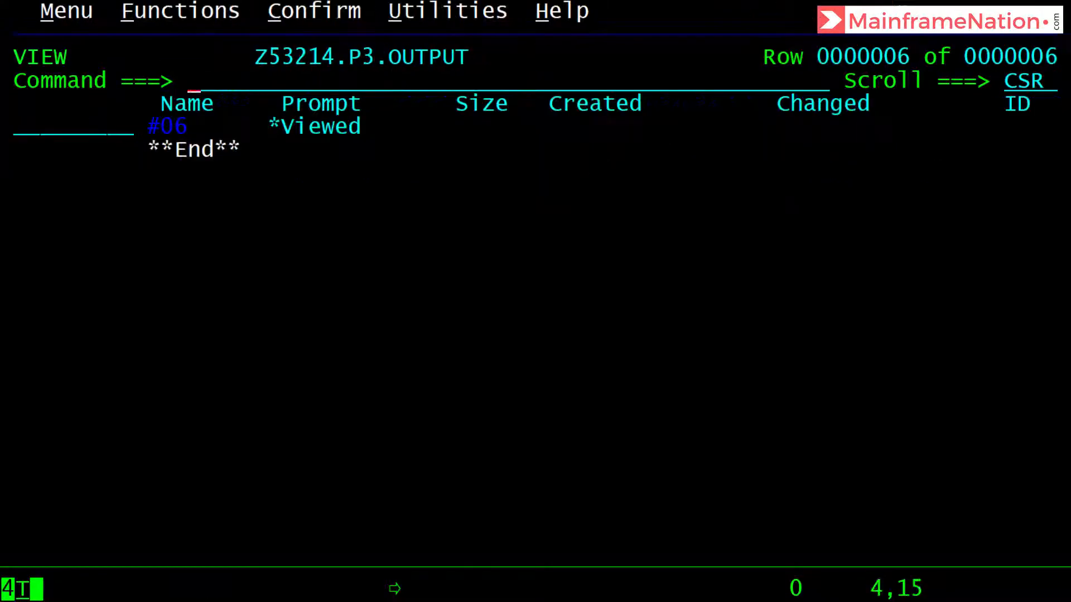
# Leave P3.OUTPUT and edit /z/z53214/zjava.java via tso oedit with hex display
pyautogui.press('F3')
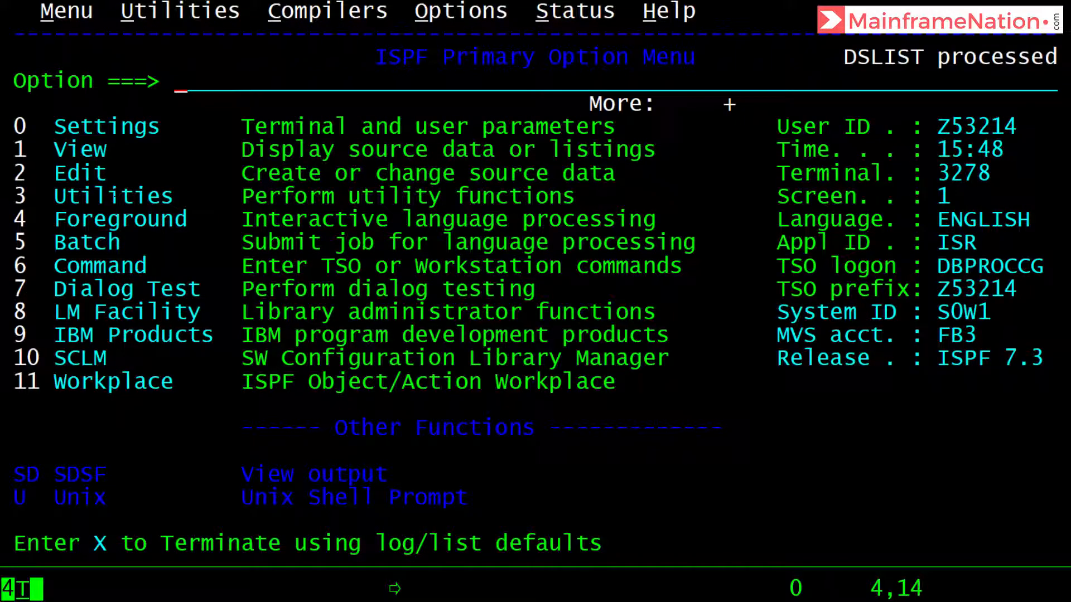
pyautogui.write('tso oedit')
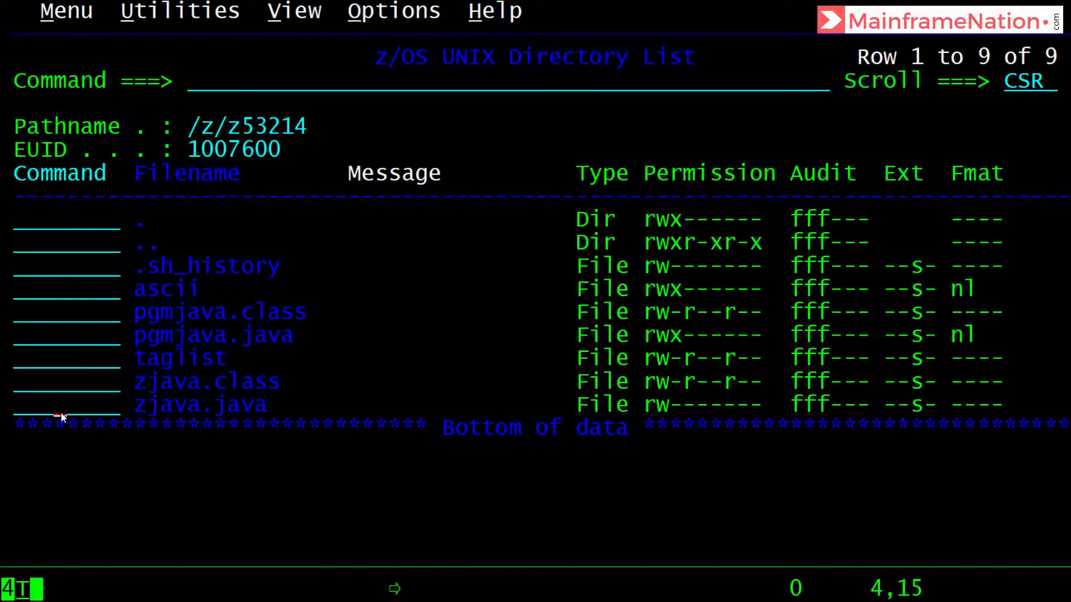
pyautogui.click(66, 404)
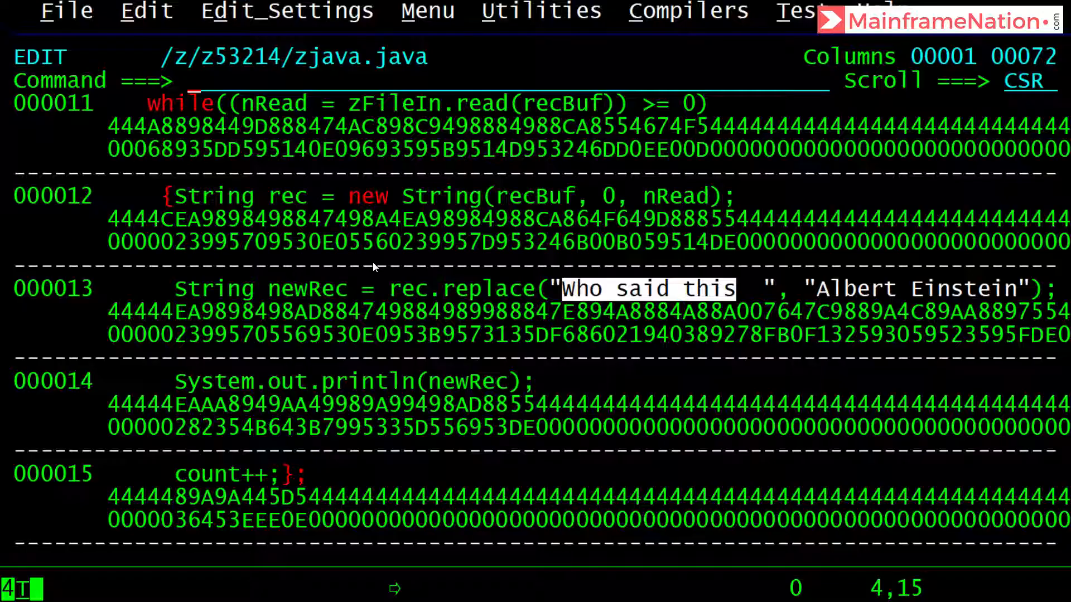
# Start a second session and obrowse '/z/public' to view the quote file
pyautogui.write('start')
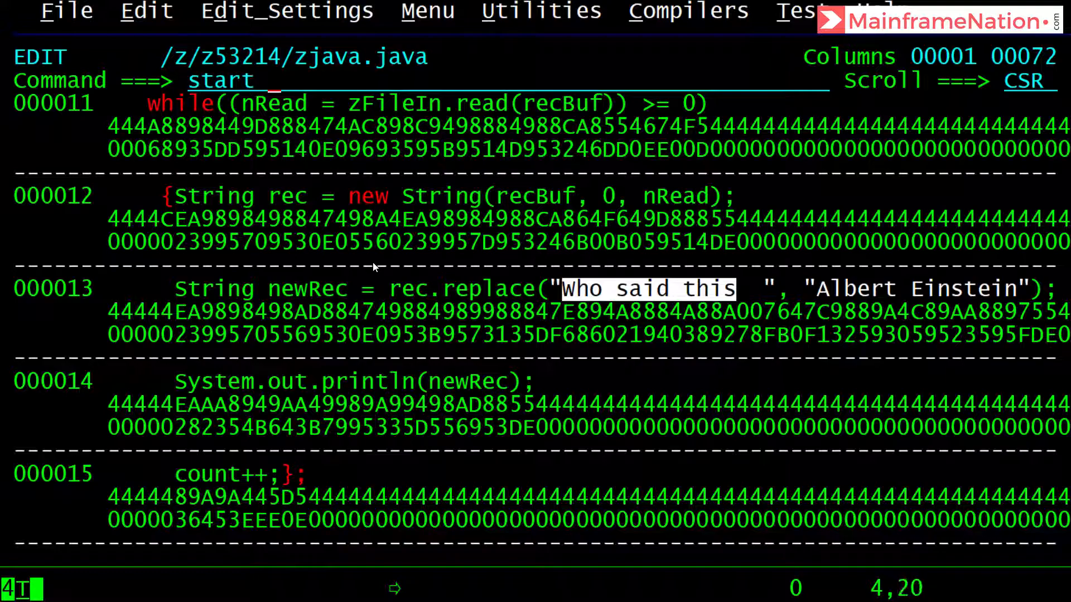
pyautogui.write('6')
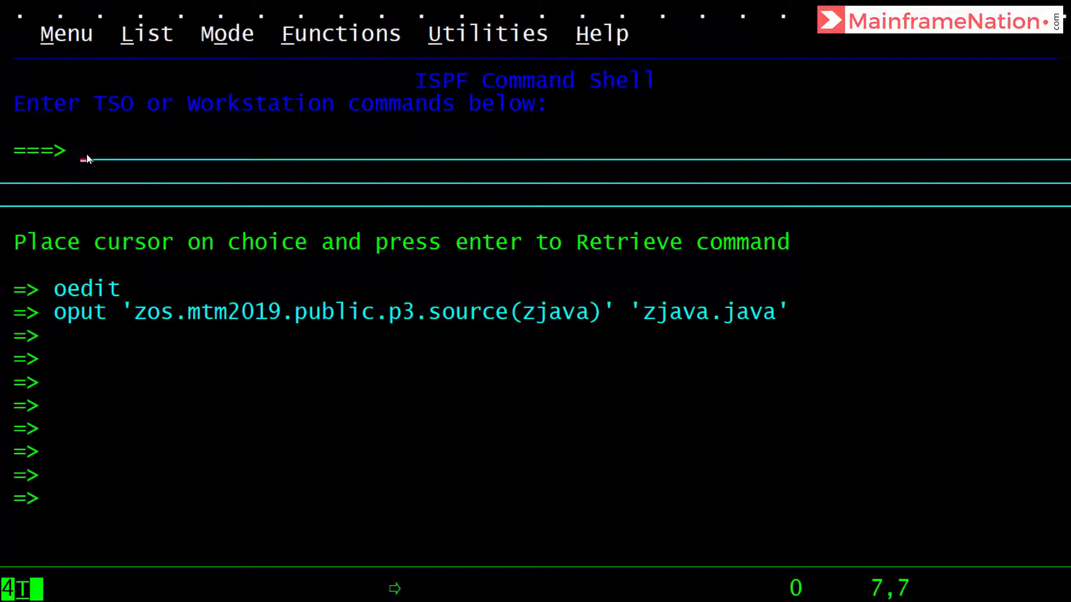
pyautogui.write("obrowse '/z/public'")
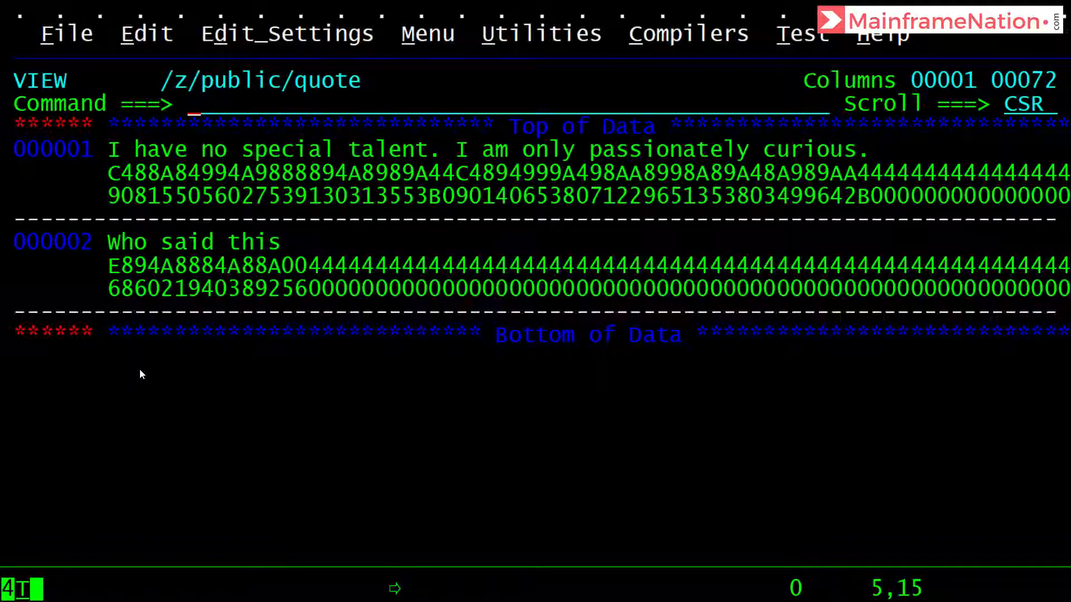
# Turn hex on and compare the characters after 'Who said this' between quote and zjava.java
pyautogui.write('he')
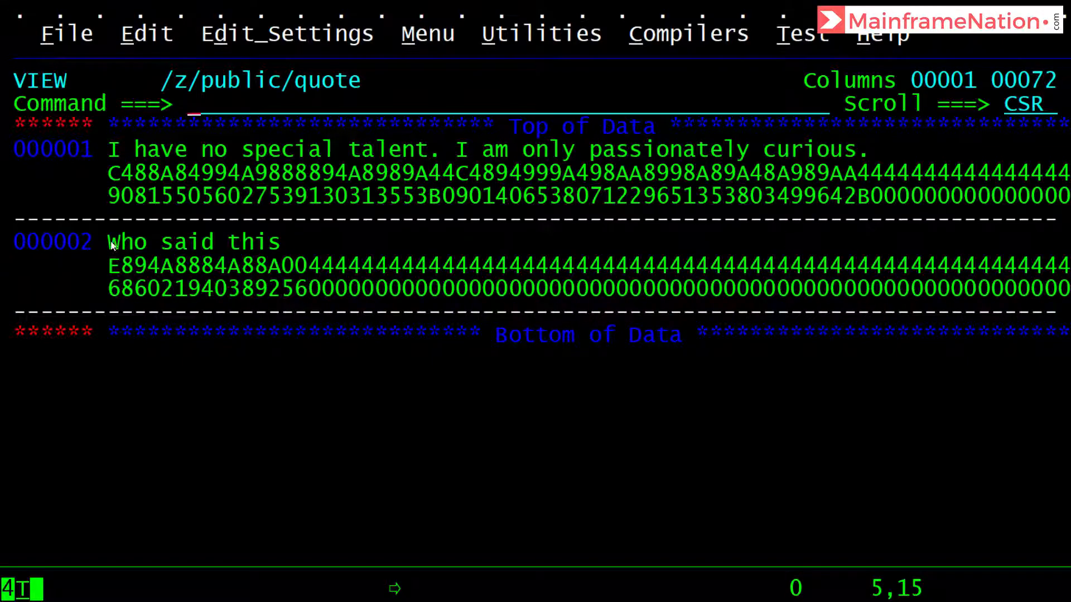
pyautogui.doubleClick(193, 242)
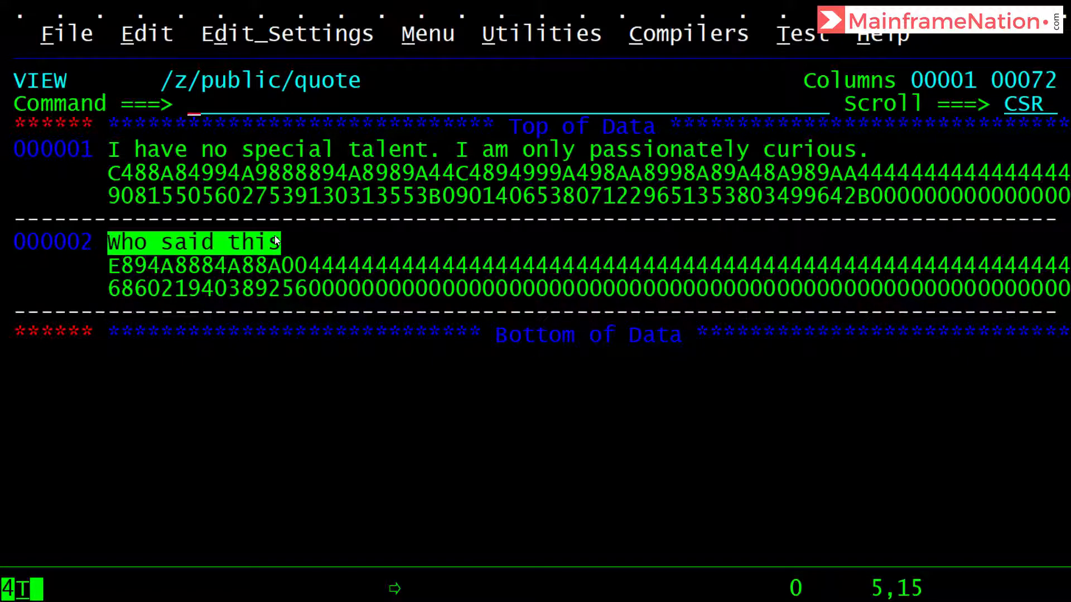
pyautogui.moveTo(181, 244)
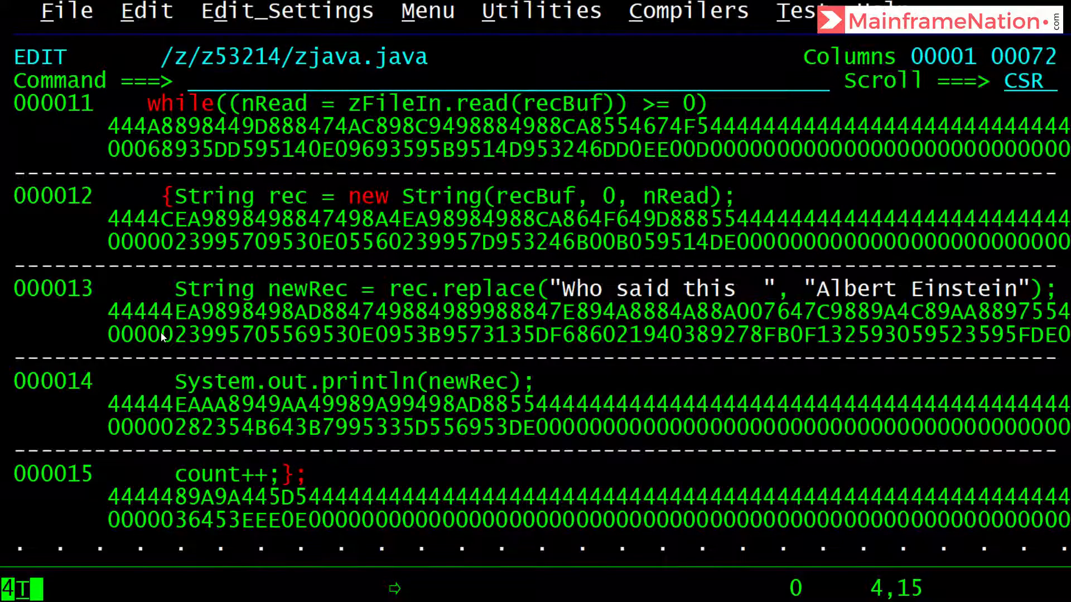
pyautogui.moveTo(399, 251)
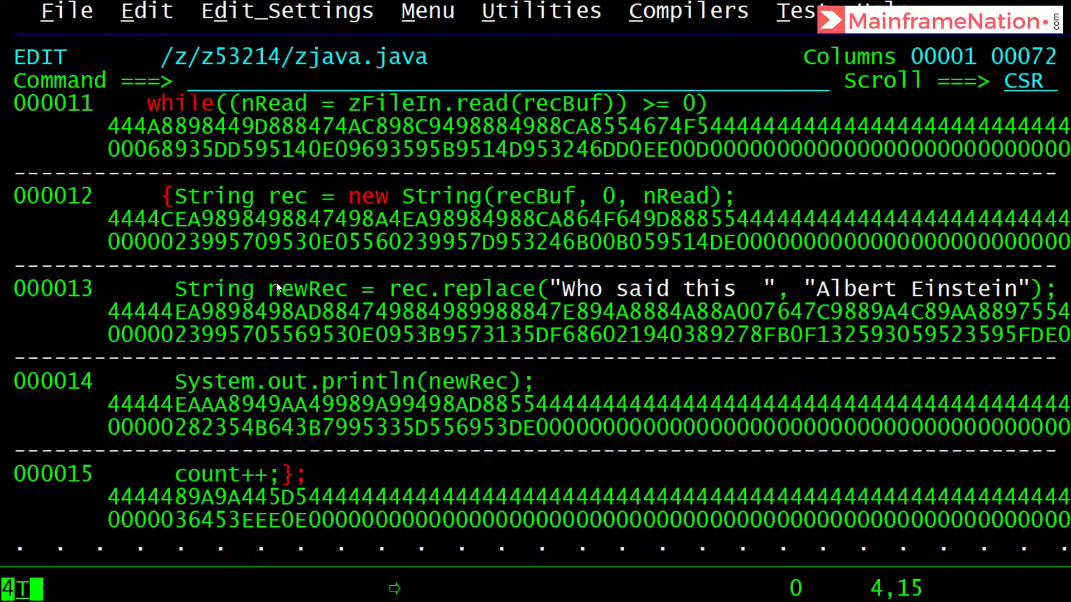
pyautogui.moveTo(598, 341)
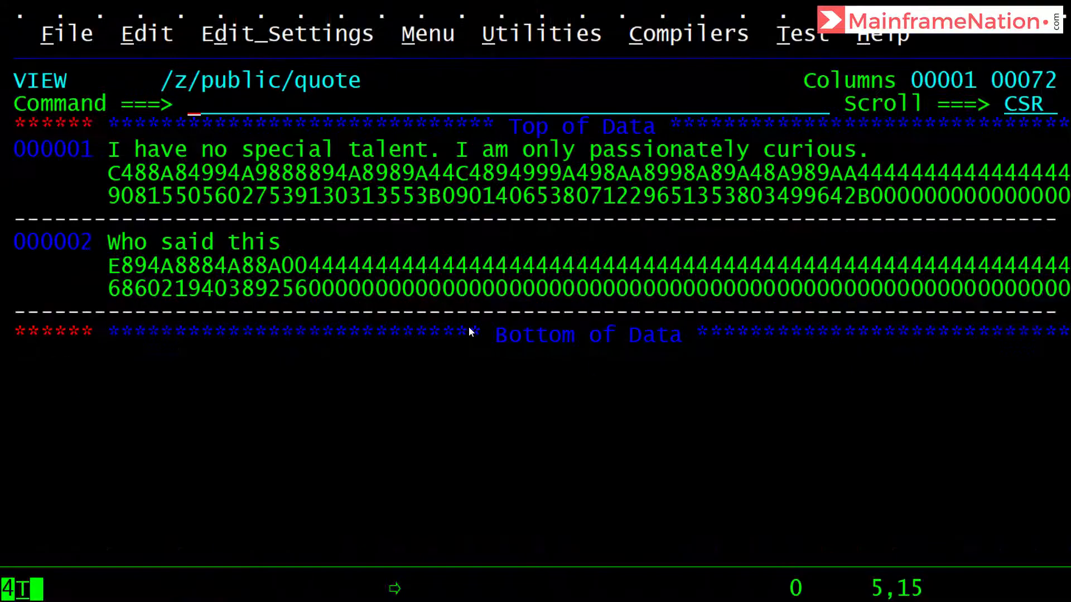
pyautogui.moveTo(199, 300)
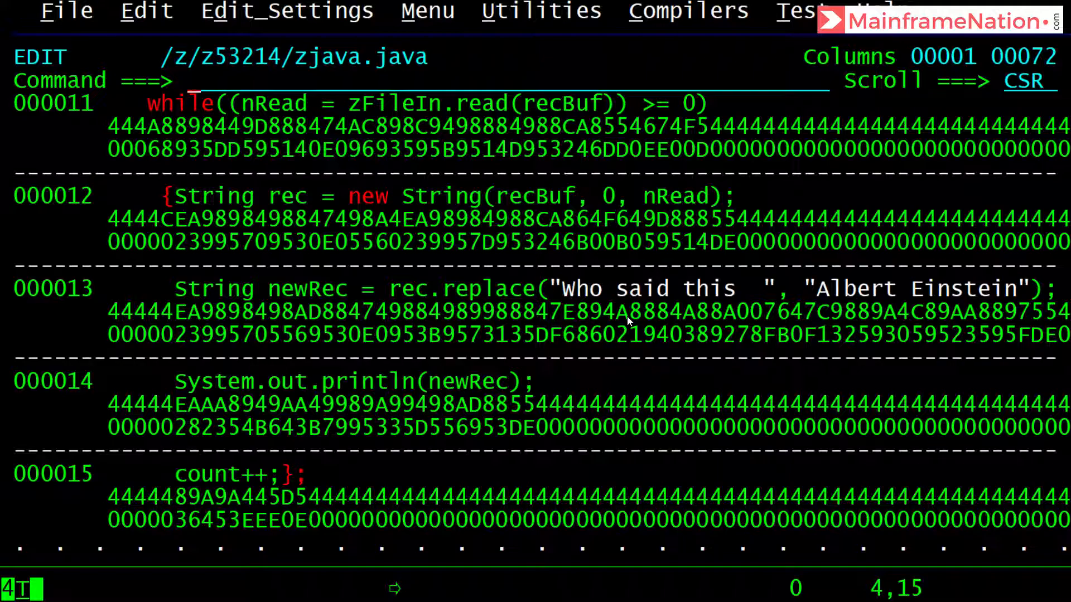
pyautogui.moveTo(682, 342)
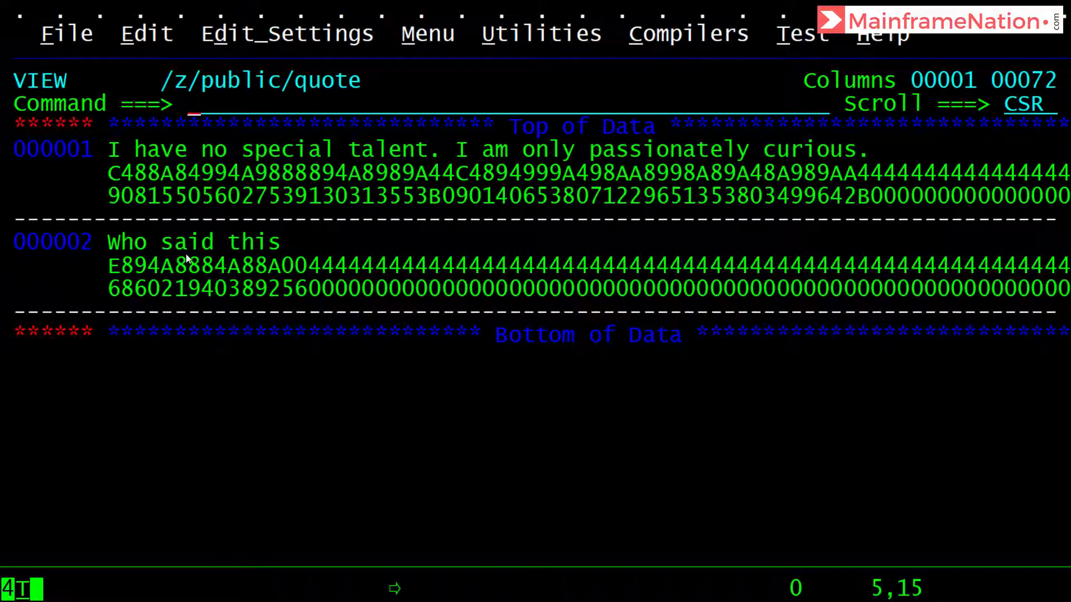
pyautogui.moveTo(217, 270)
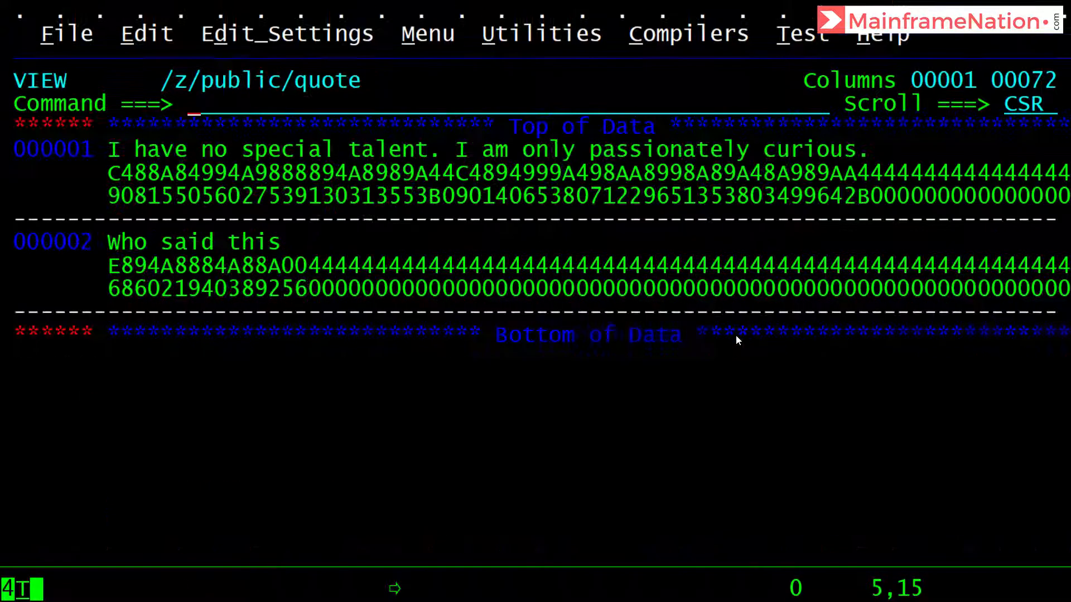
pyautogui.moveTo(274, 266)
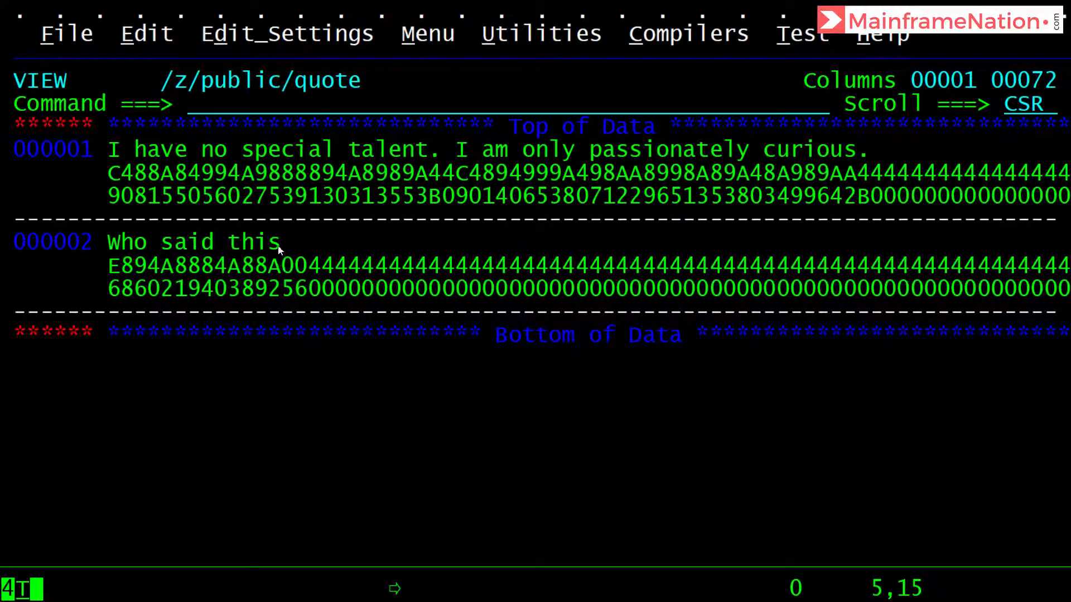
pyautogui.doubleClick(193, 242)
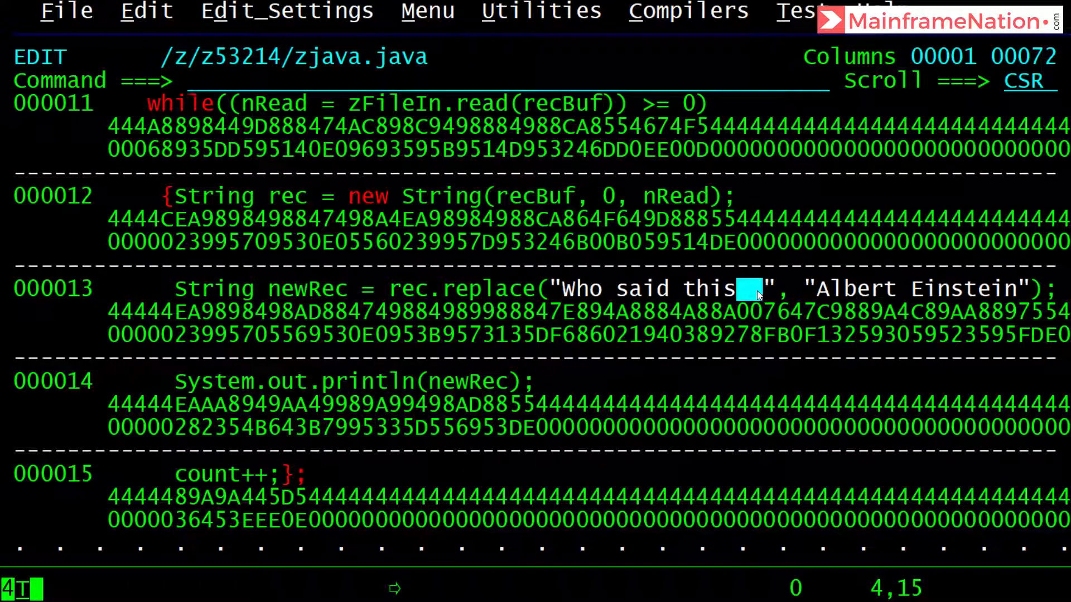
pyautogui.moveTo(750, 328)
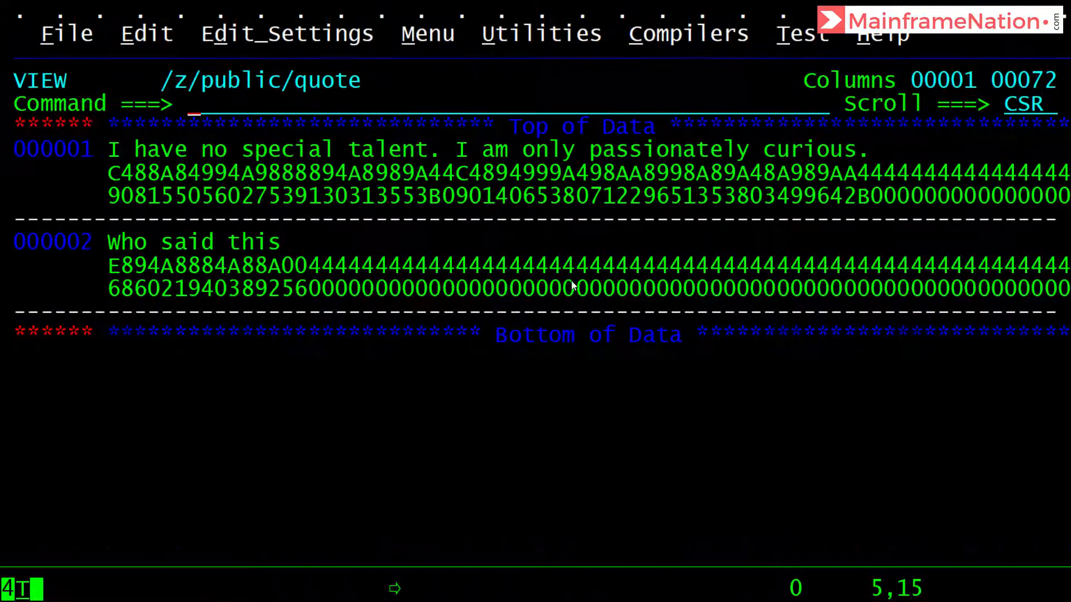
pyautogui.moveTo(299, 276)
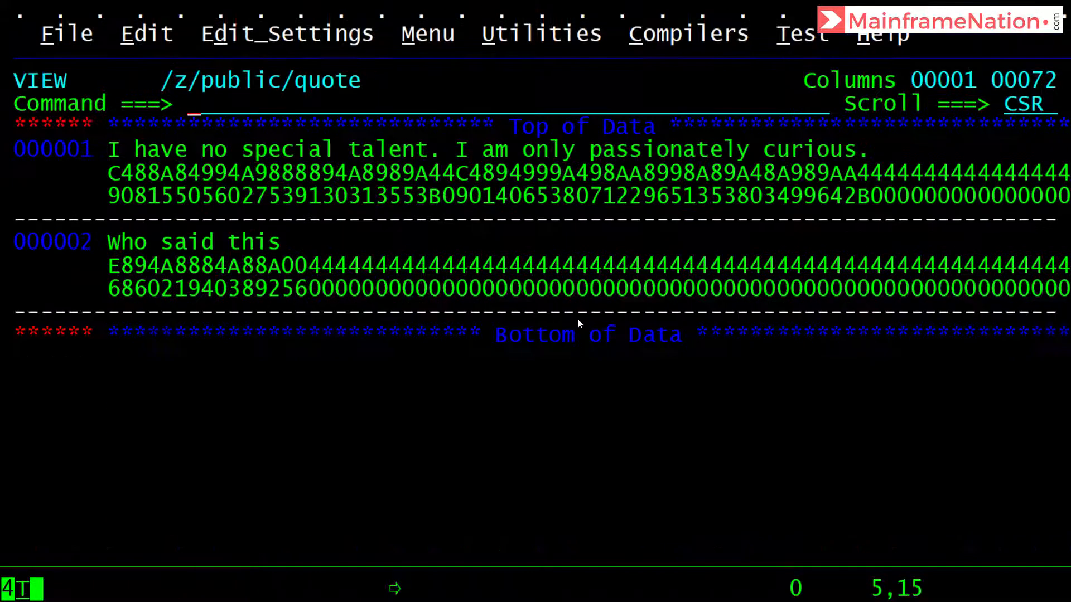
pyautogui.moveTo(287, 287)
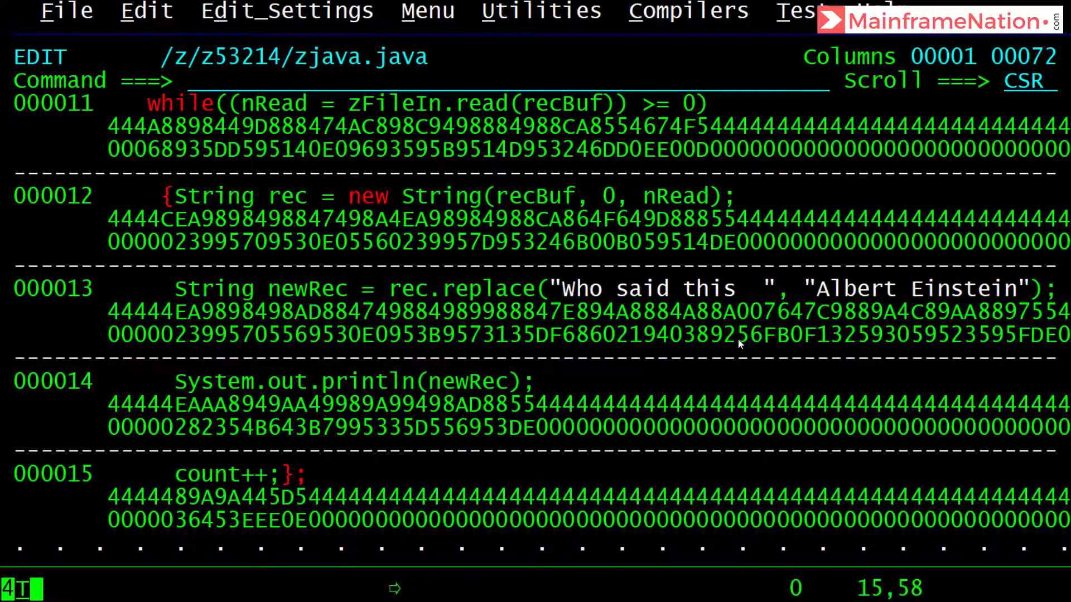
# Save zjava.java, then copy the 'dslist jcl' command from the challenge page
pyautogui.write('save')
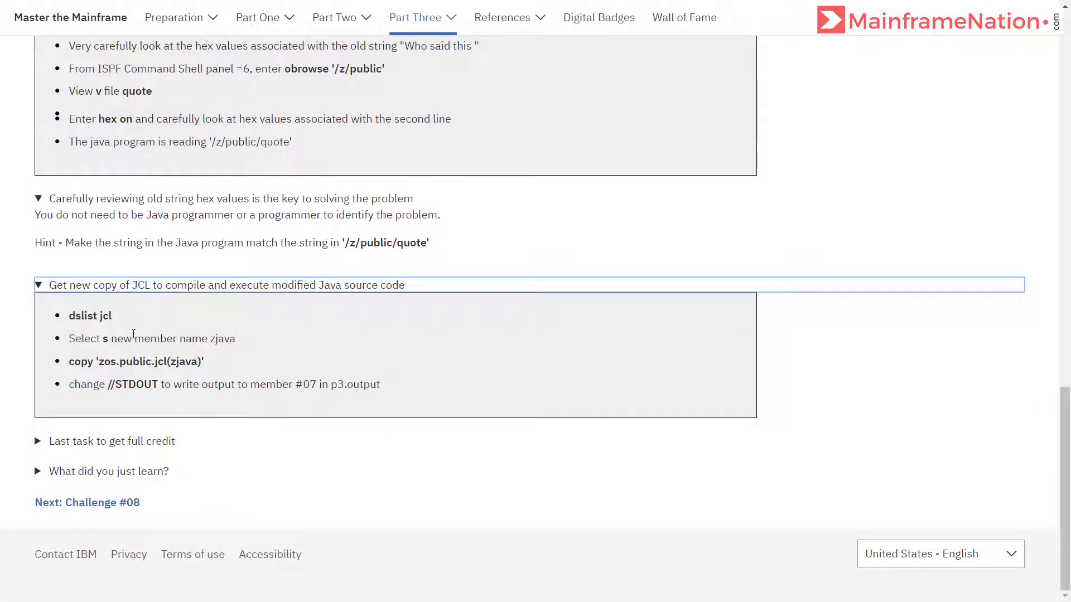
pyautogui.doubleClick(91, 315)
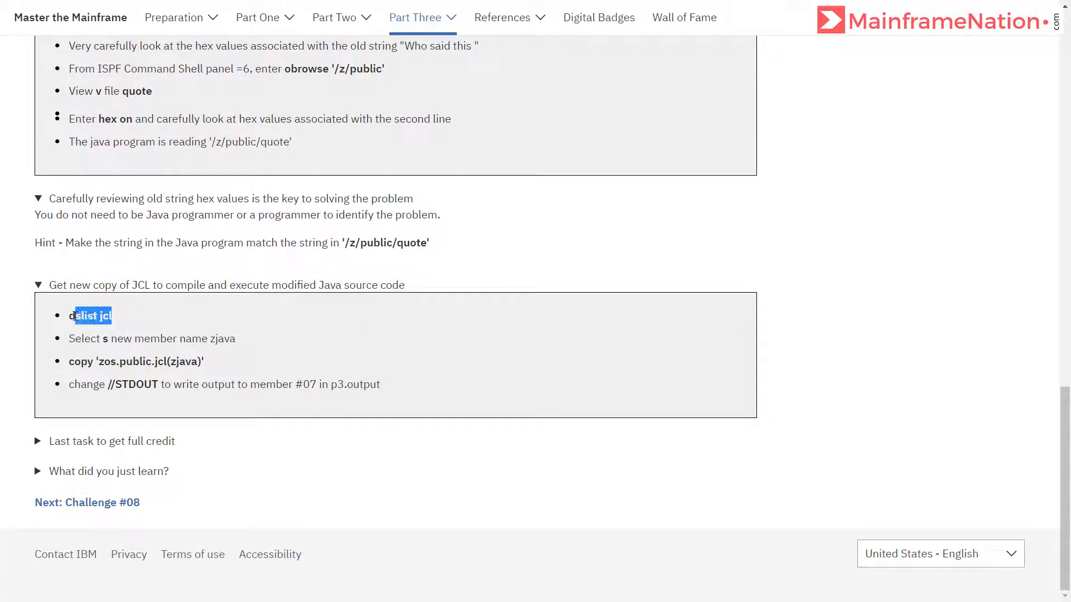
pyautogui.rightClick(90, 315)
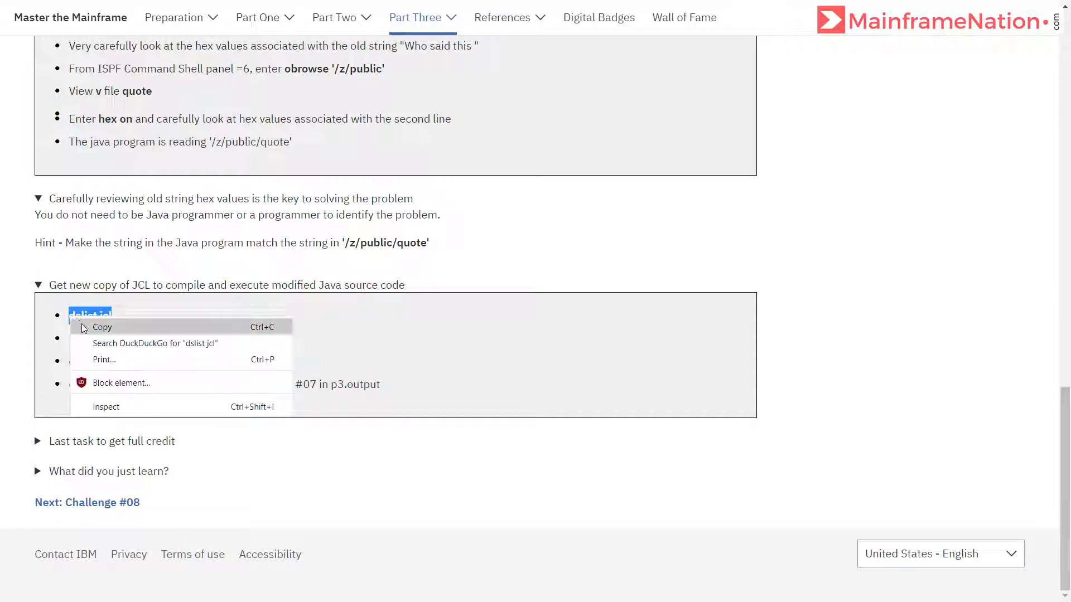
pyautogui.click(309, 348)
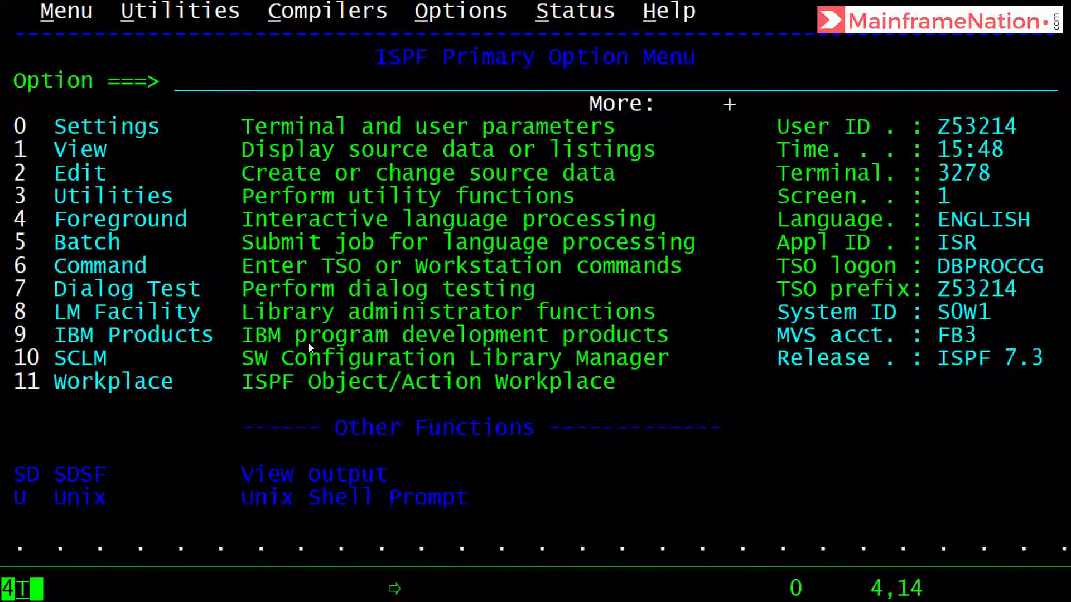
# Create member ZJAVA in Z53214.JCL and paste in copy 'zos.public.jcl(zjava)'
pyautogui.write('dslist')
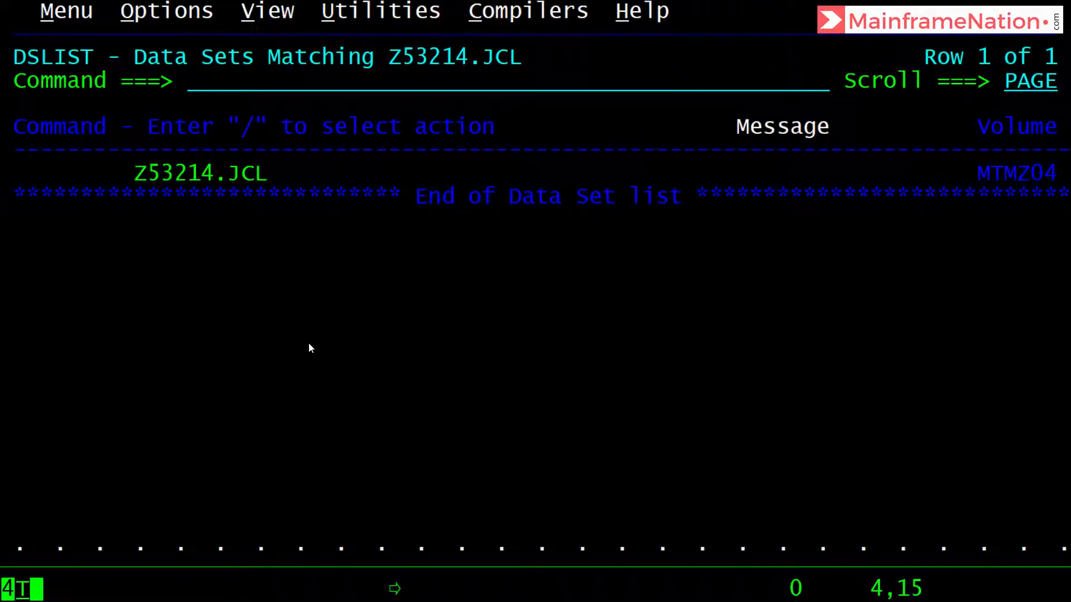
pyautogui.write('e')
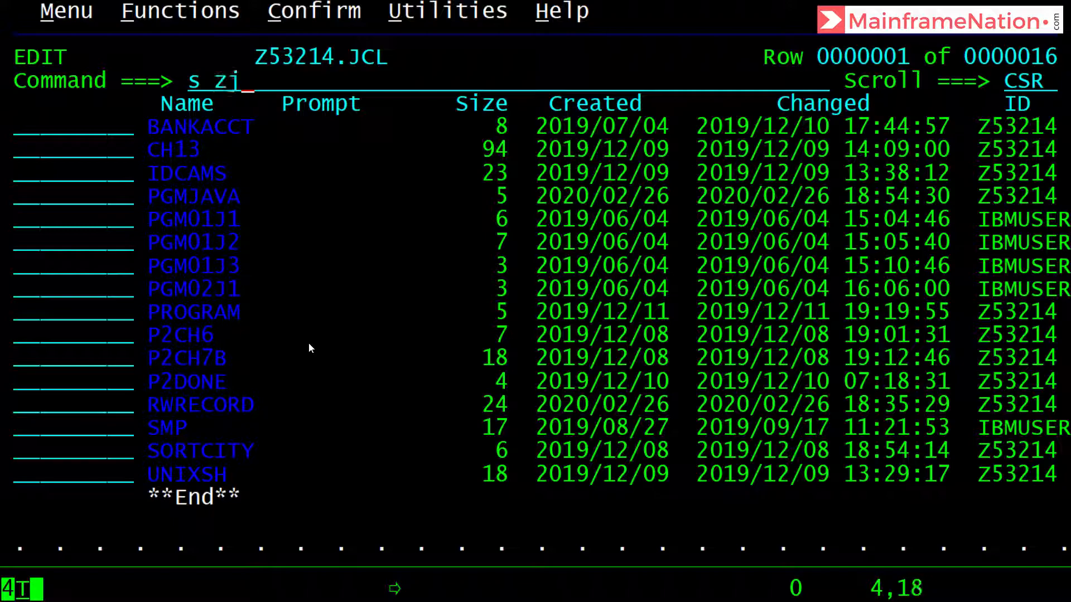
pyautogui.press('Return')
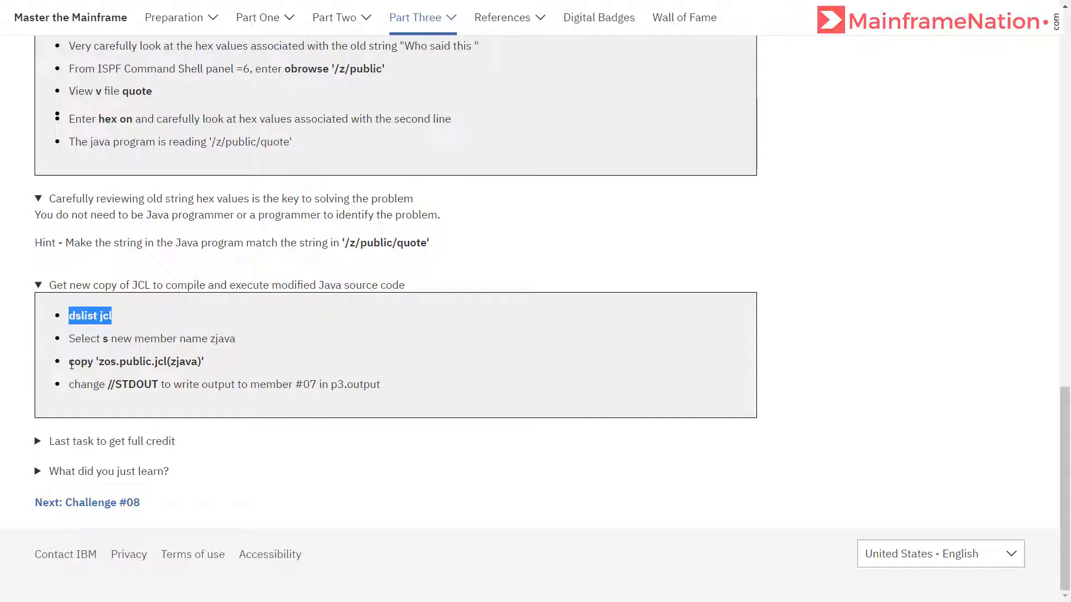
pyautogui.rightClick(135, 361)
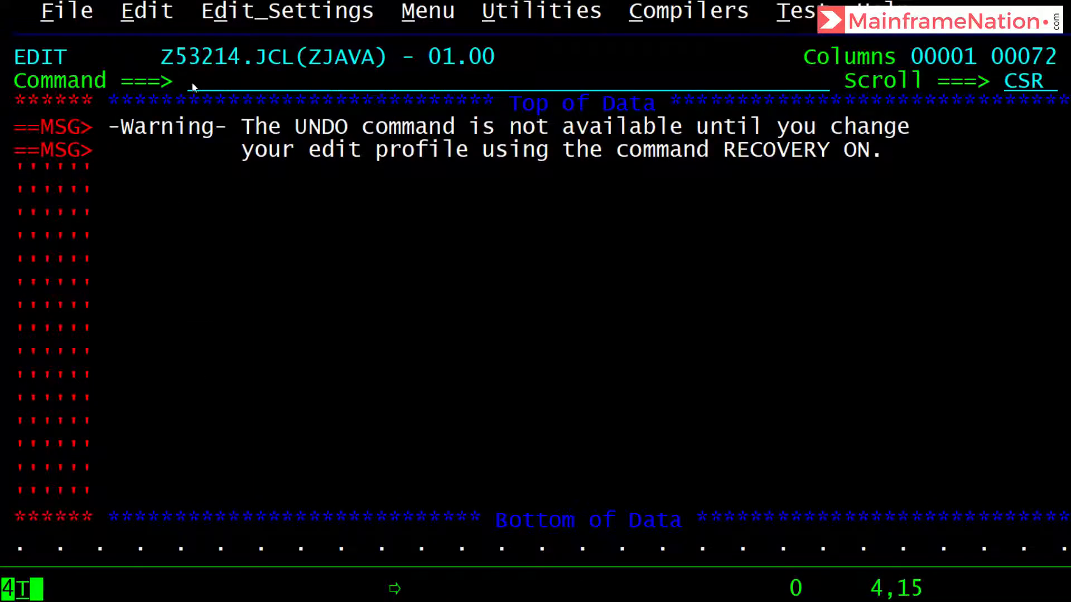
pyautogui.rightClick(193, 85)
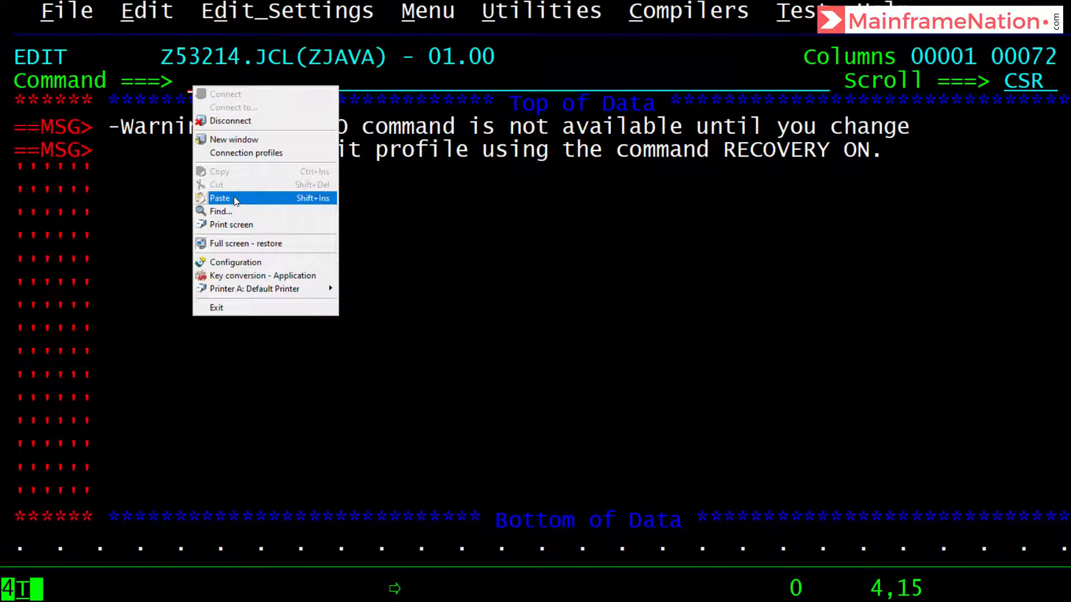
pyautogui.click(221, 199)
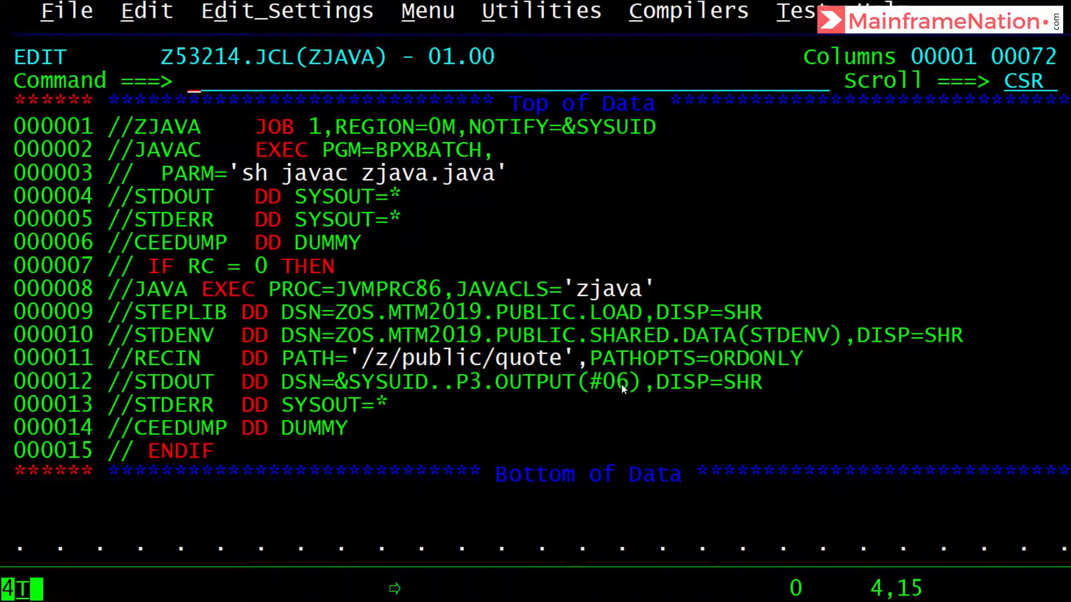
pyautogui.moveTo(638, 381)
pyautogui.write('7')
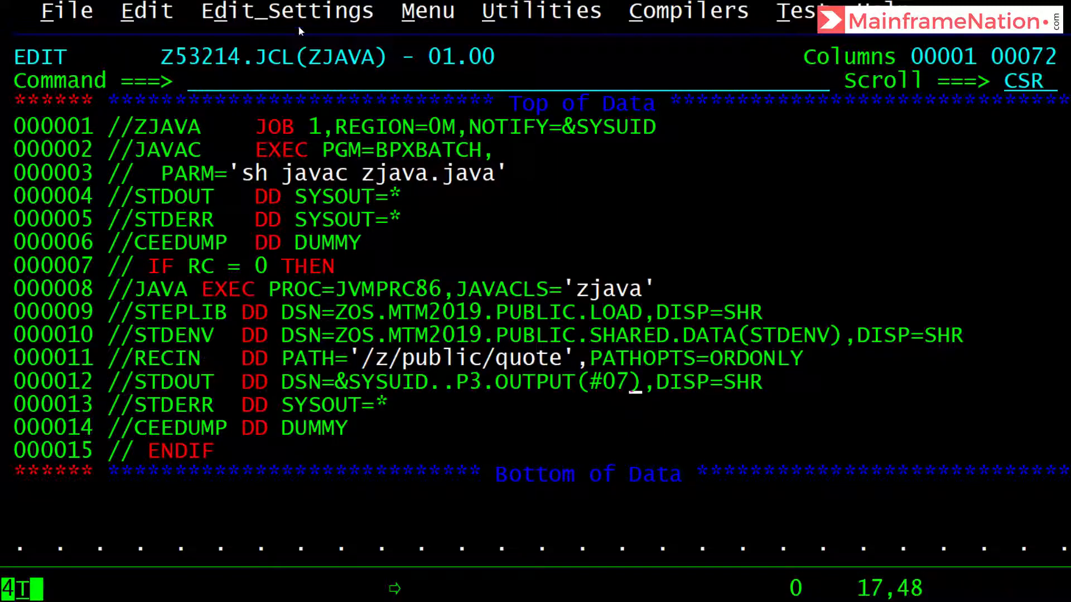
# Save ZJAVA with STDOUT set to P3.OUTPUT(#07) and submit the job
pyautogui.write('sa')
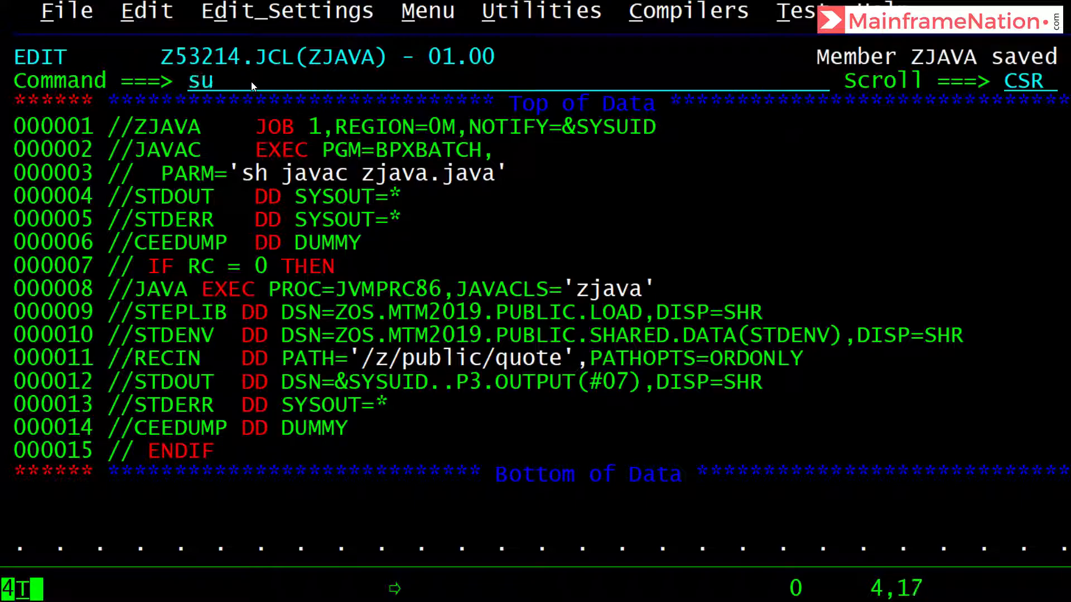
pyautogui.write('b')
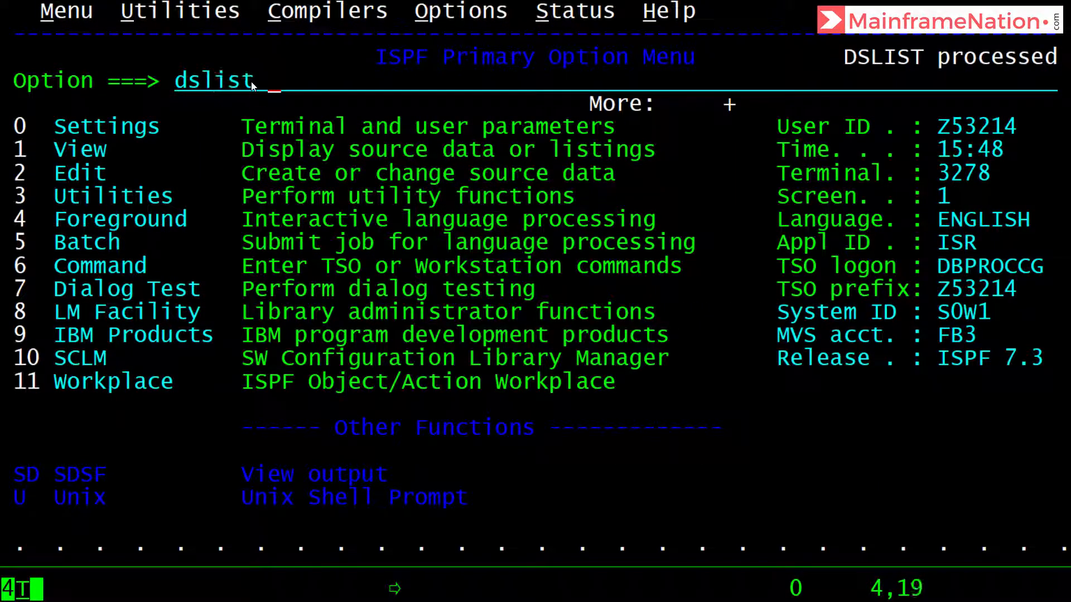
# Open P3.OUTPUT(#07) and mark the Albert Einstein line with the A line command
pyautogui.write('p3.output')
pyautogui.write('e')
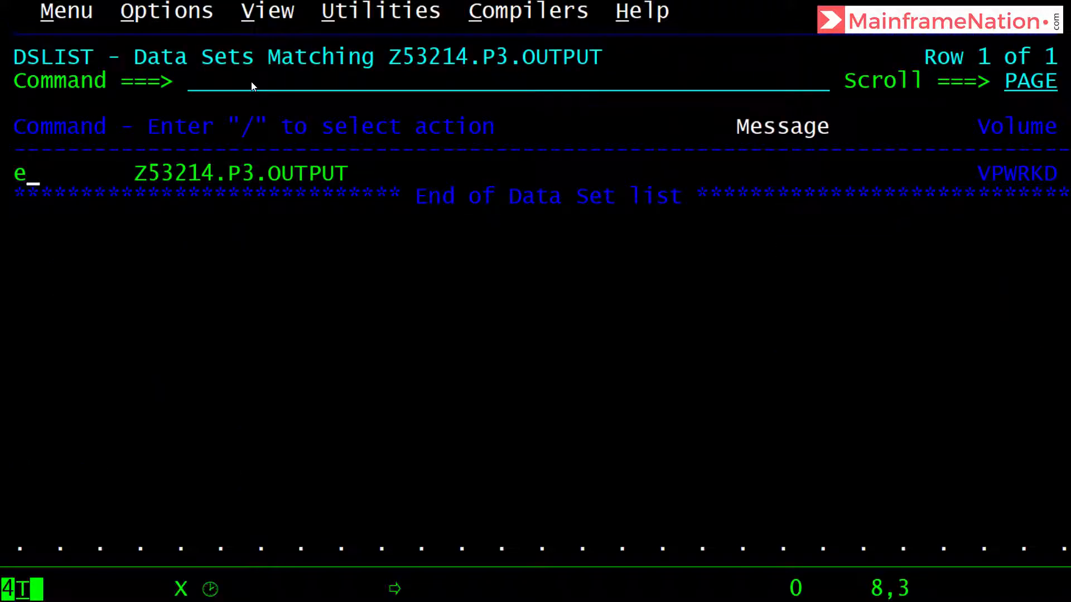
pyautogui.press('Return')
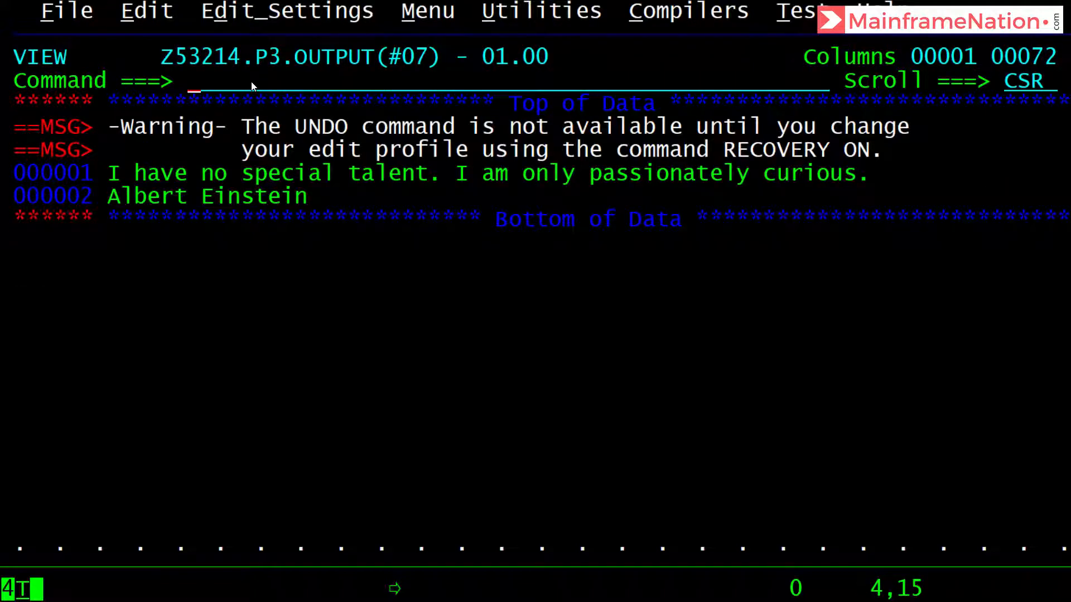
pyautogui.press('Return')
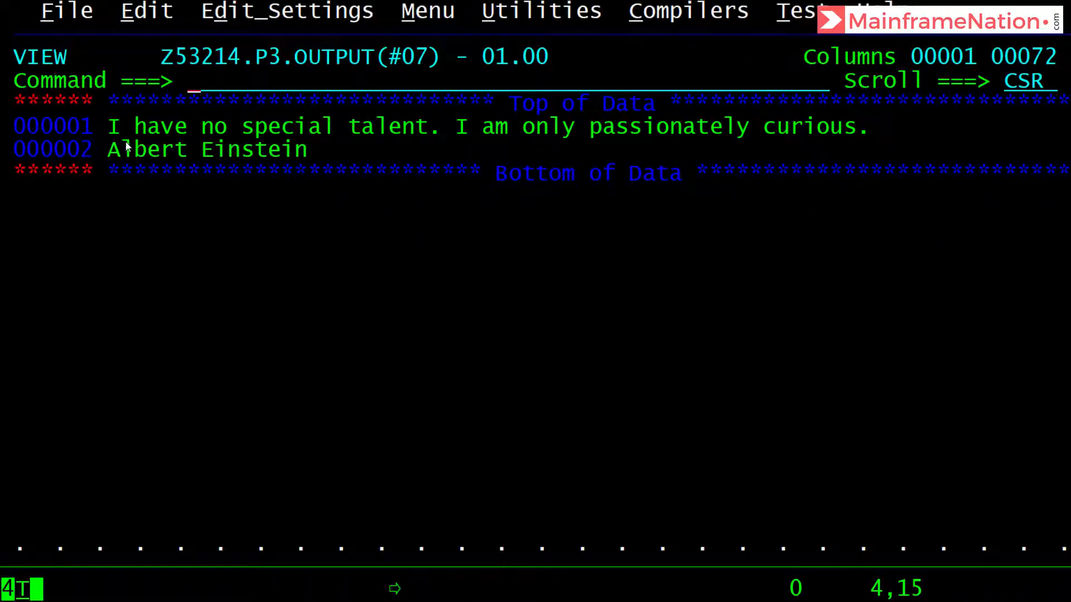
pyautogui.doubleClick(206, 149)
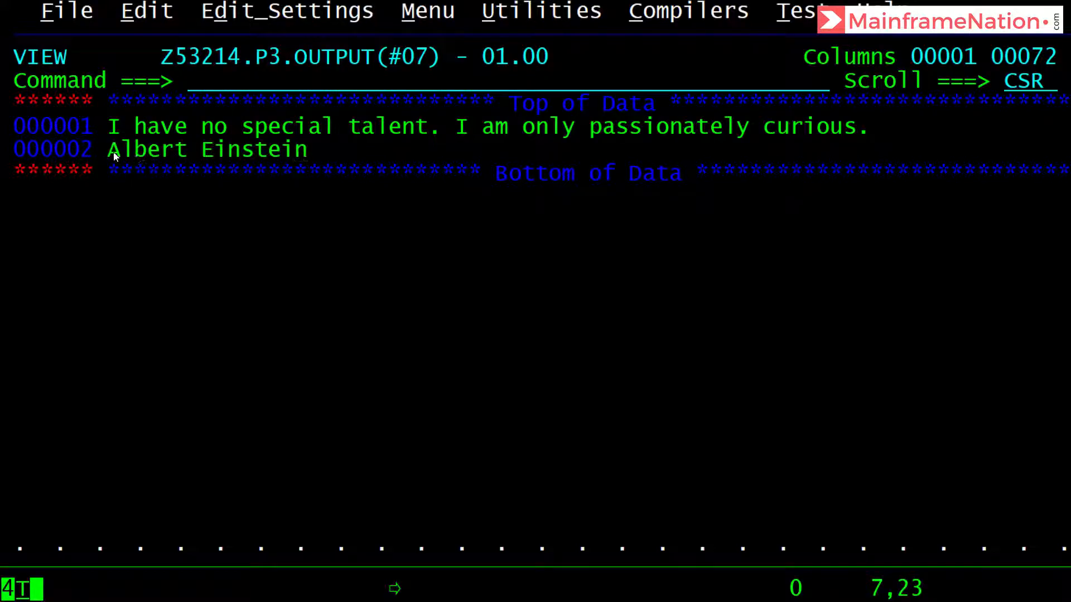
pyautogui.doubleClick(206, 149)
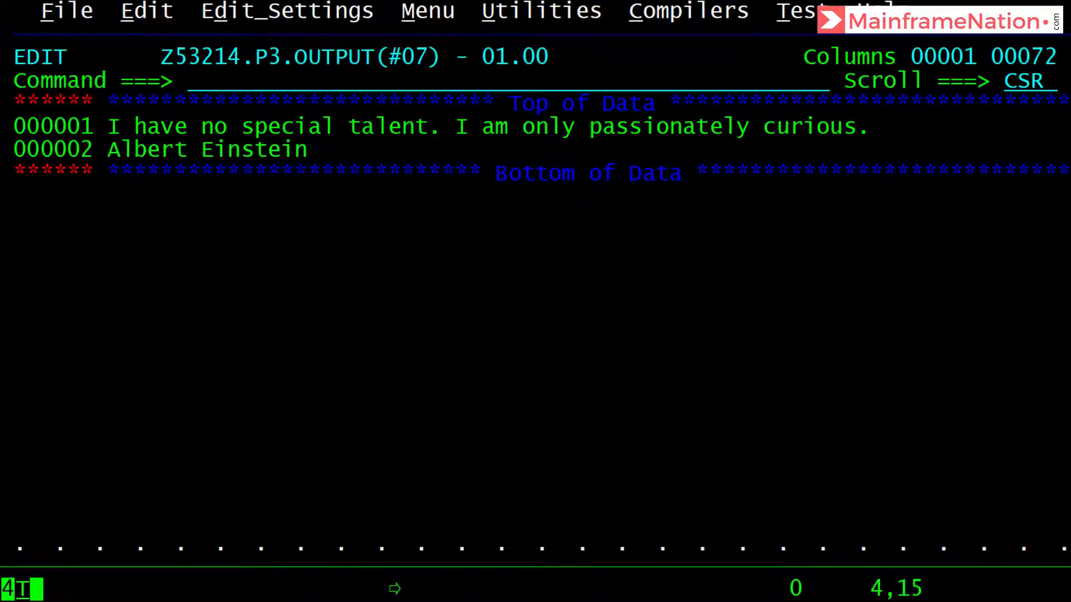
pyautogui.write('a')
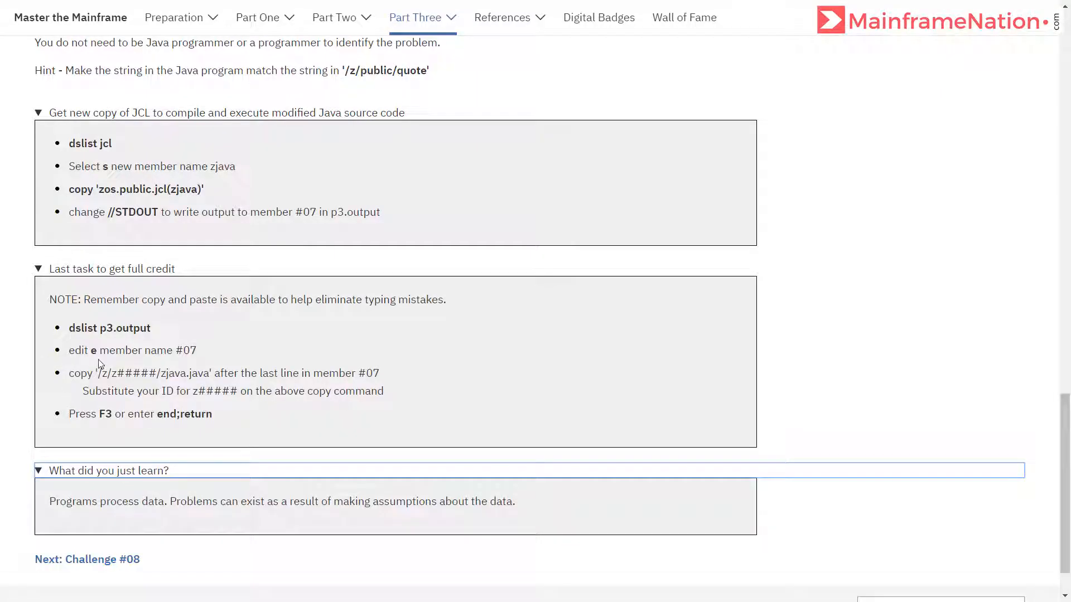
pyautogui.moveTo(68, 379)
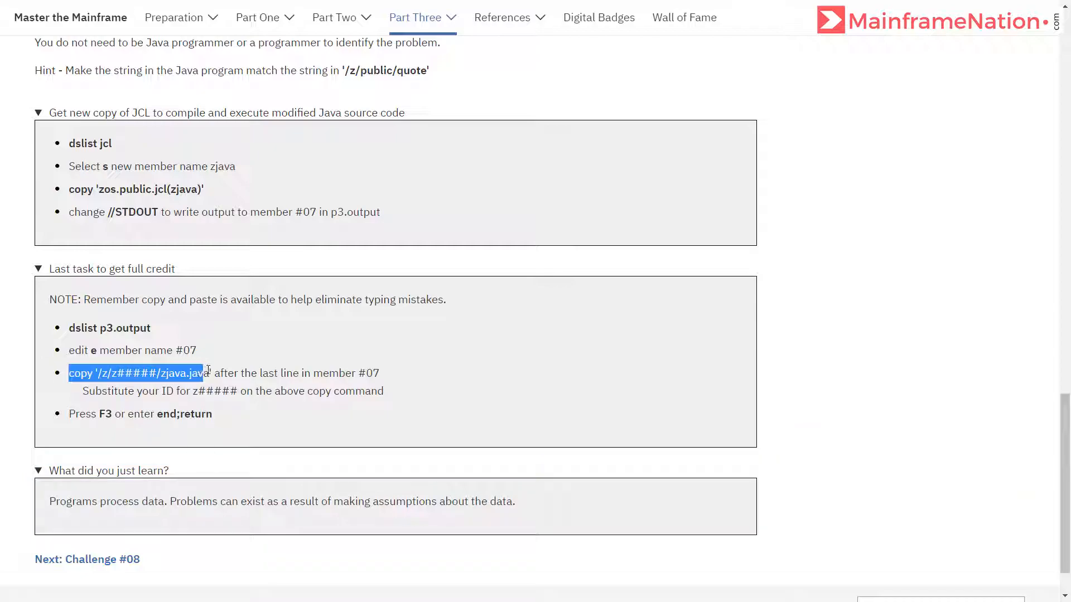
# Copy the copy '/z/z#####/zjava.java' command from the challenge page
pyautogui.rightClick(208, 372)
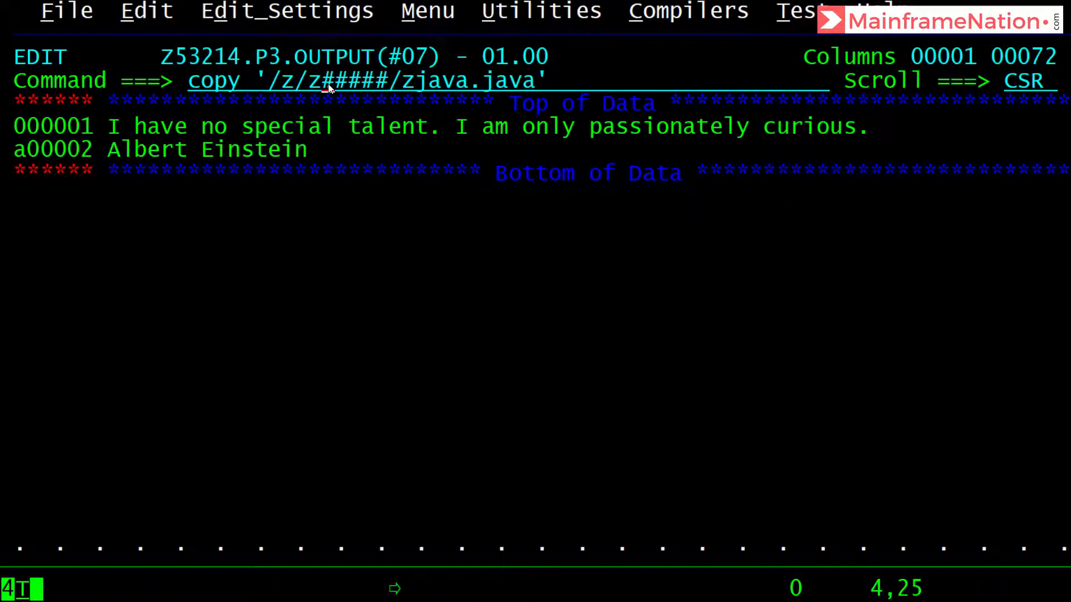
# Fill in user ID 53214, copy zjava.java in after the Einstein line, and save member #07
pyautogui.write('532')
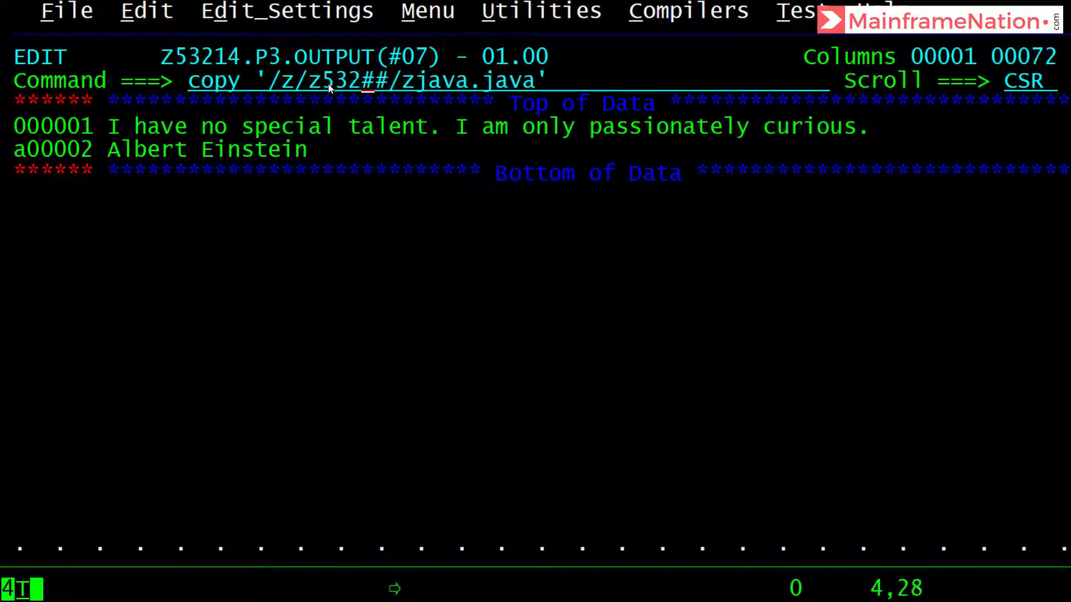
pyautogui.write('14')
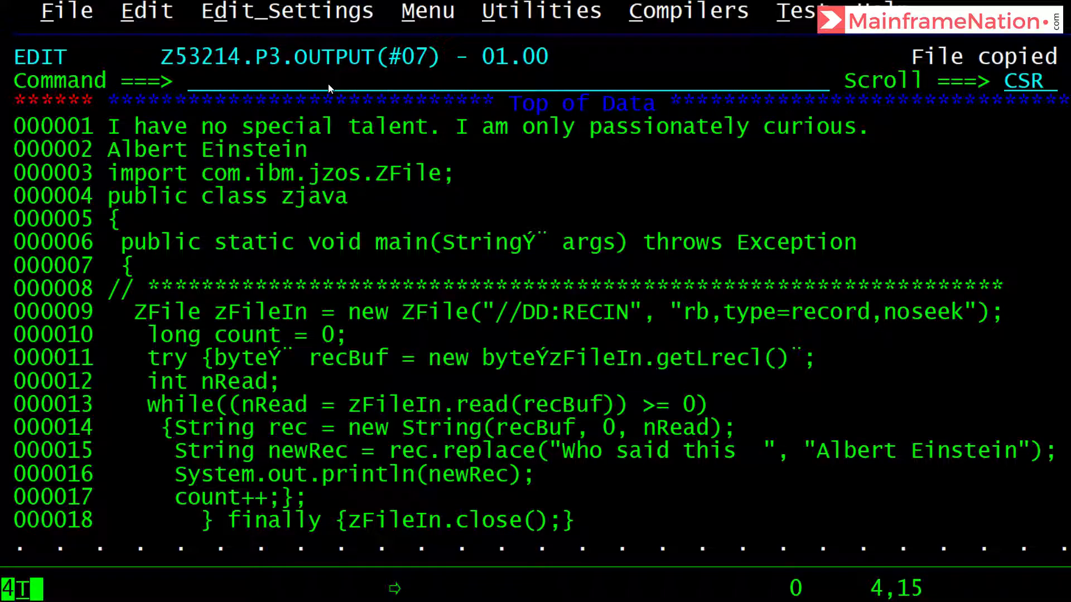
pyautogui.write('save')
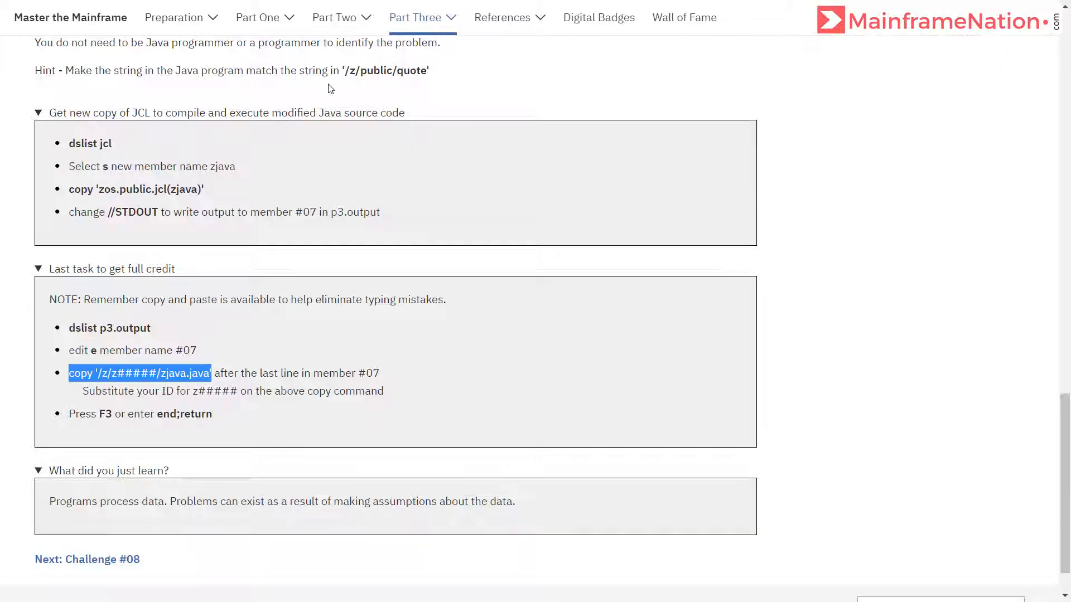
pyautogui.scroll(-3)
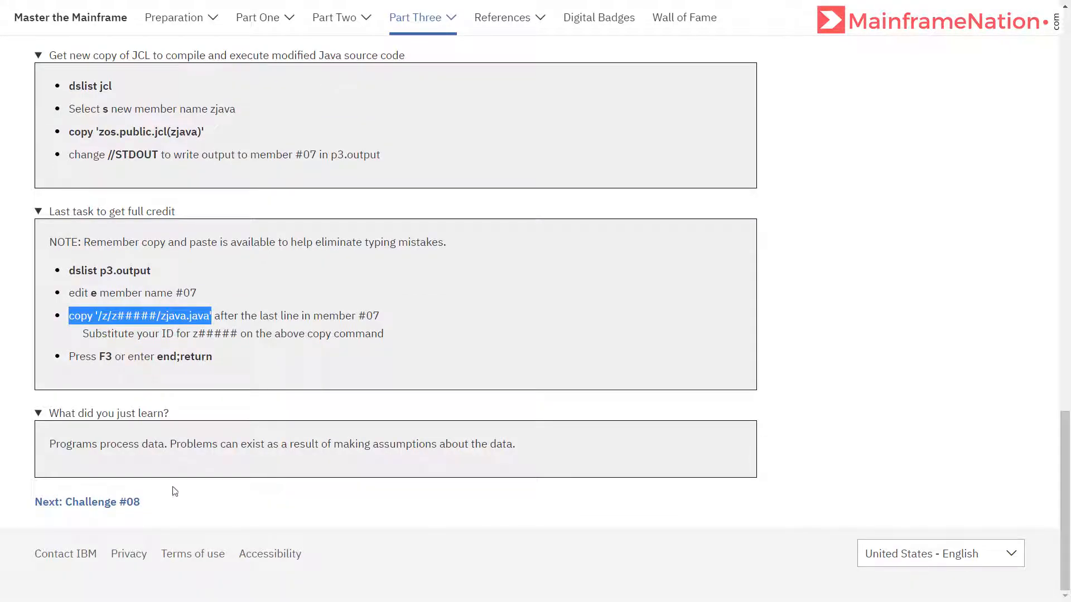